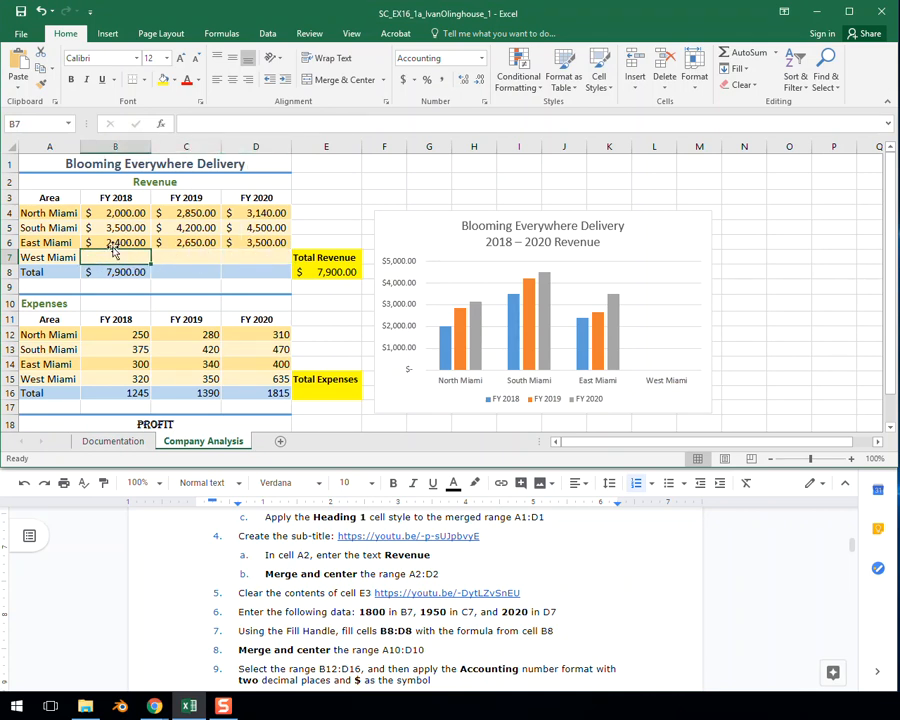
Step: Enter West Miami's revenue as 1800, 1950 and 2020 in cells B7, C7 and D7
type("1800")
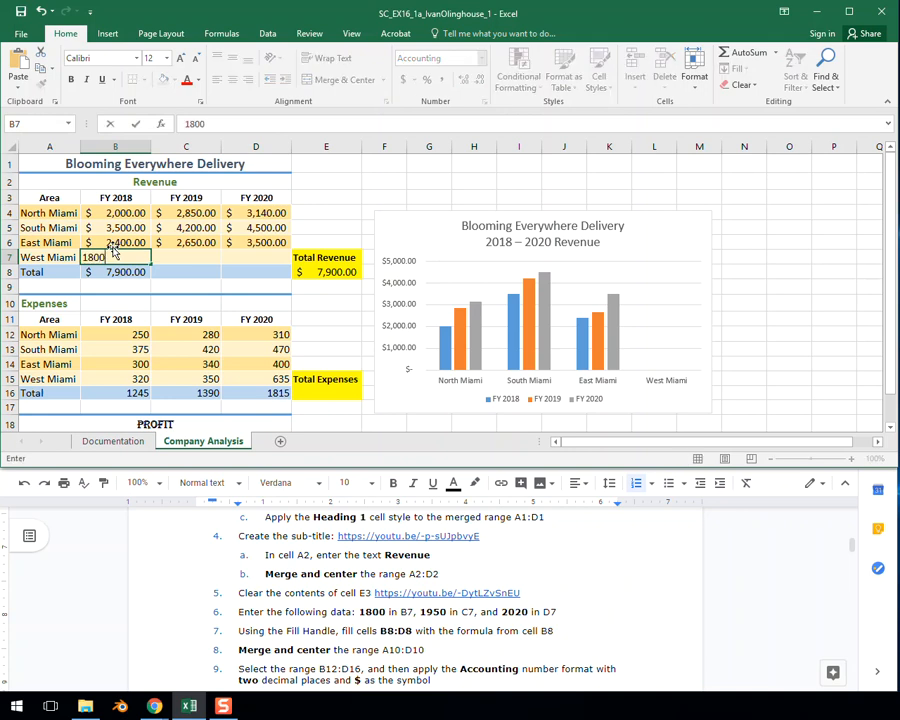
key("Return")
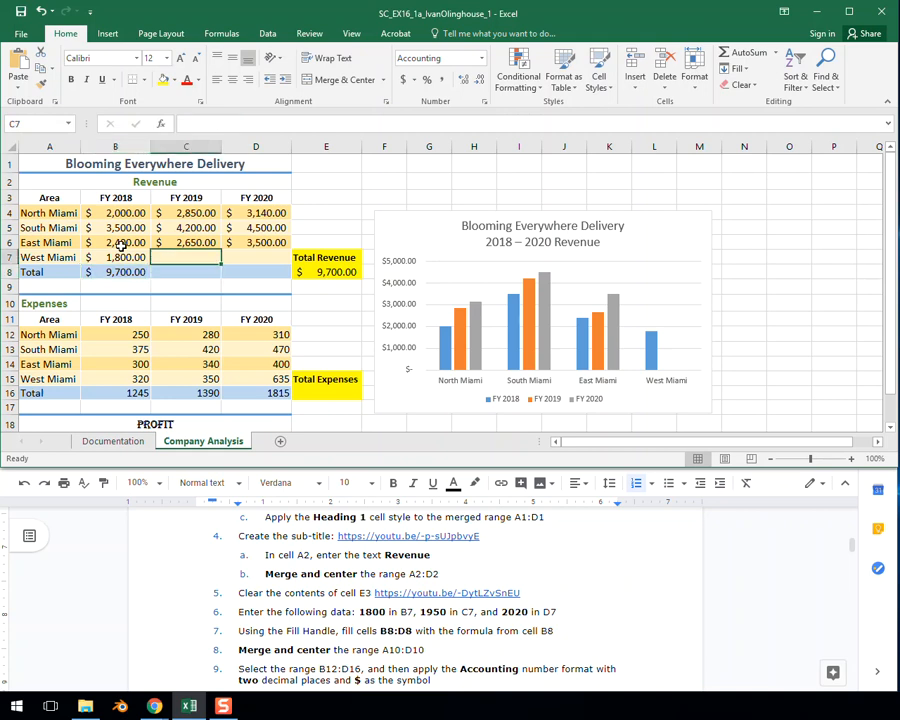
type("195")
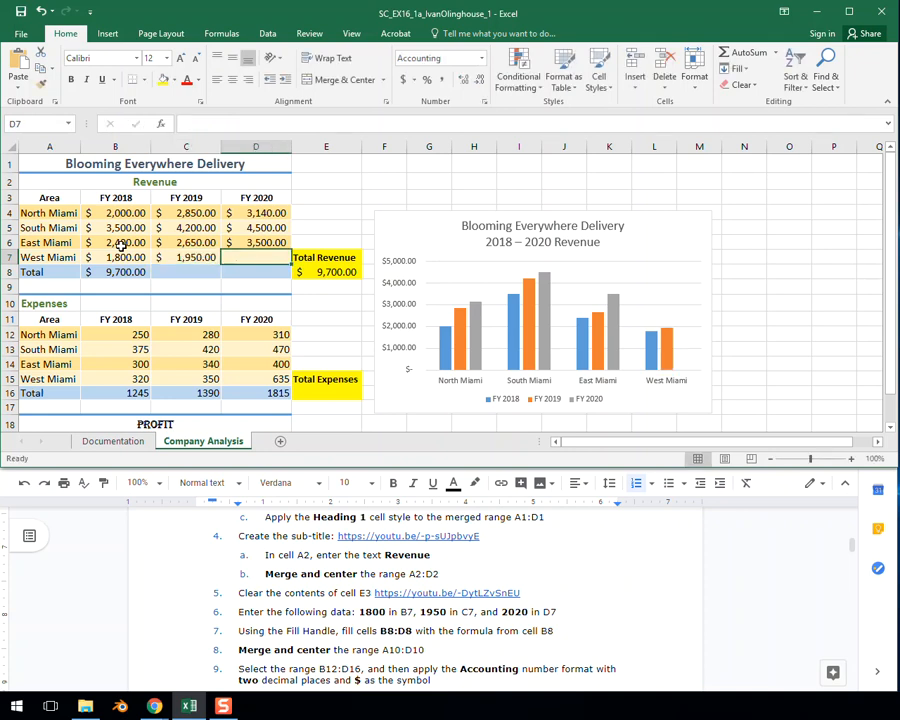
type("2020")
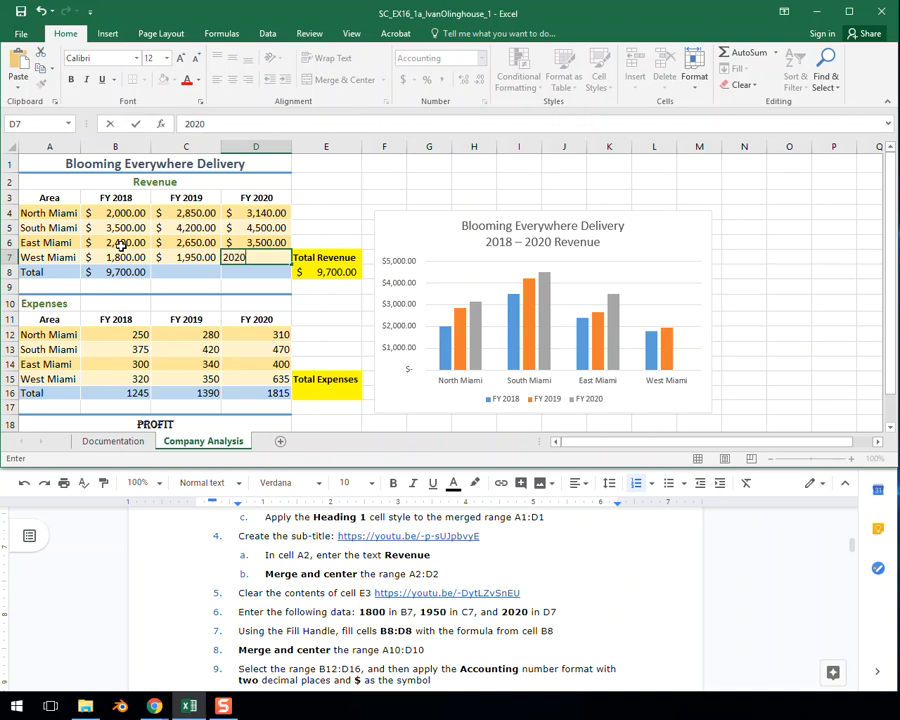
key("Return")
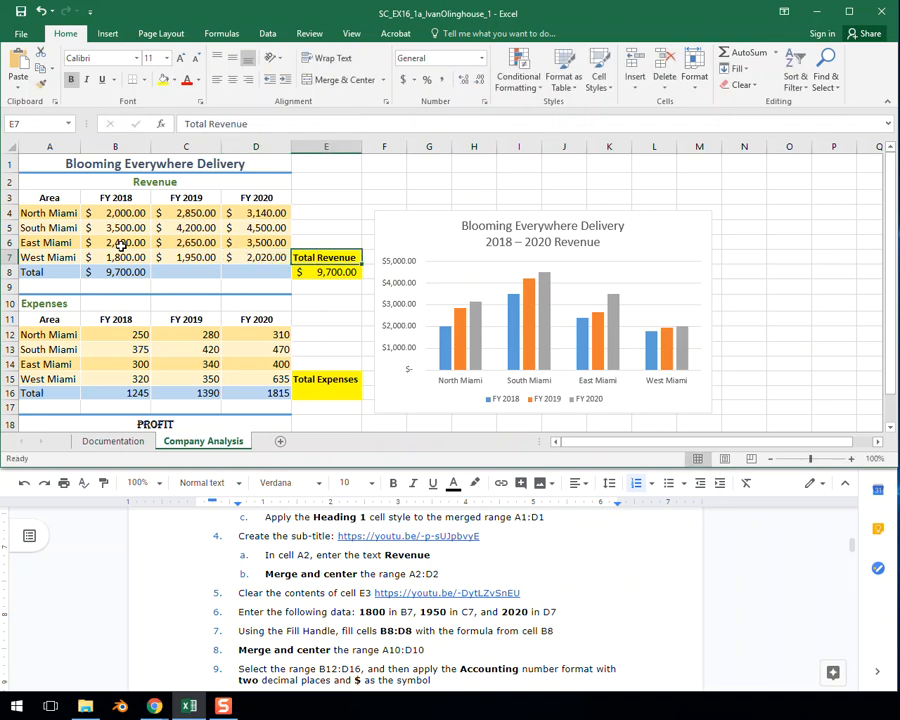